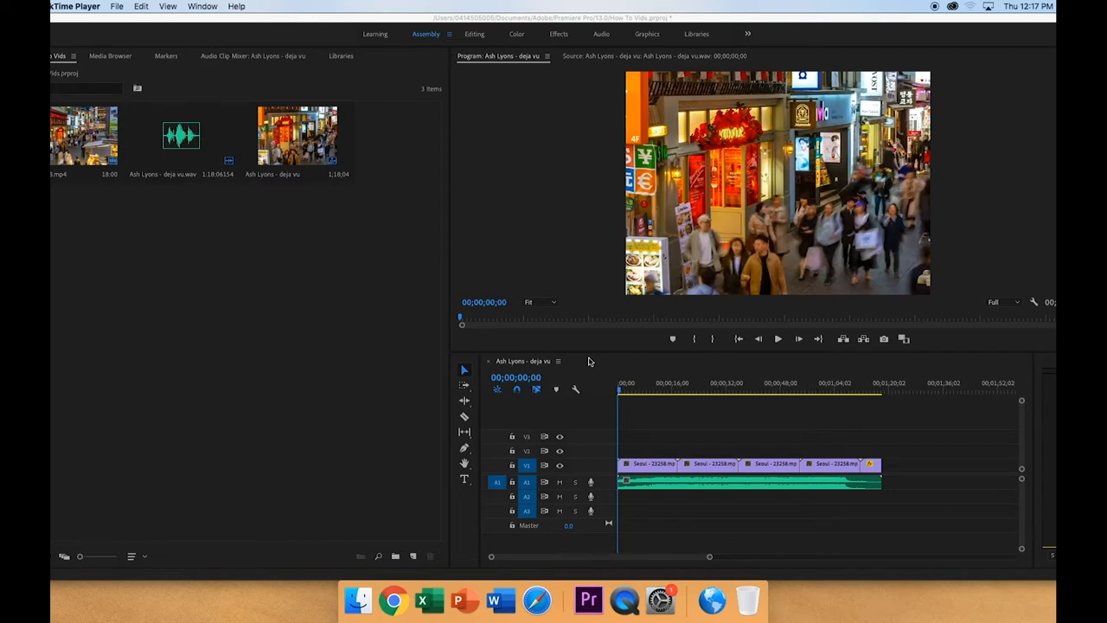
{"action": "mouse_move", "coordinate": [631, 372]}
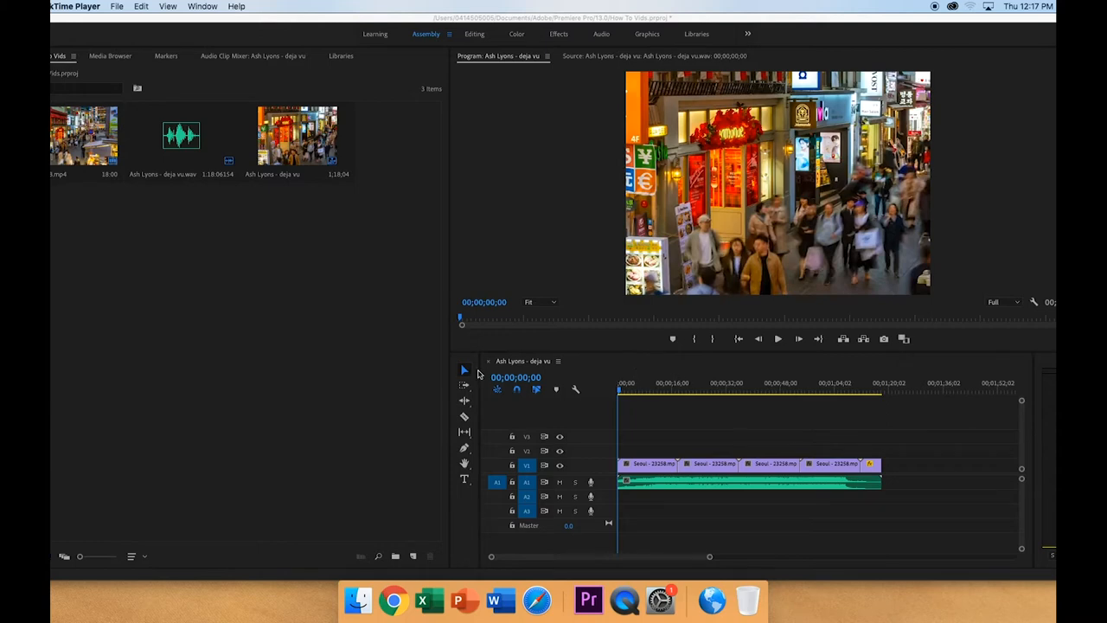
{"action": "mouse_move", "coordinate": [484, 377]}
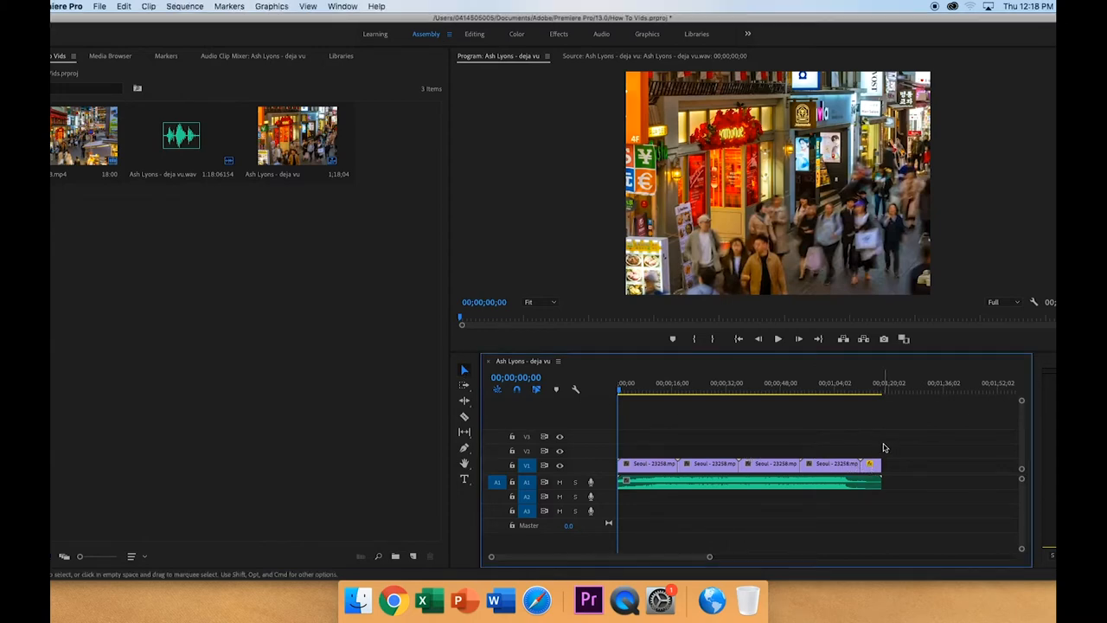
{"action": "mouse_move", "coordinate": [885, 467]}
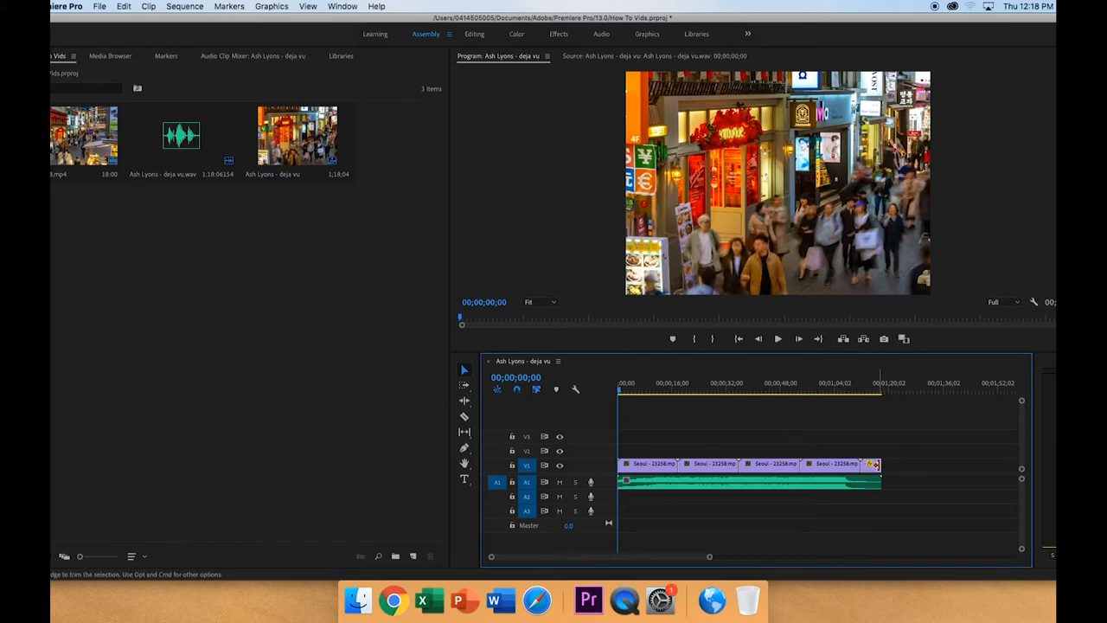
Step: Drag the last Seoul clip's out-point on V1 inward to trim its end
{"action": "left_click_drag", "start_coordinate": [882, 465], "coordinate": [889, 465]}
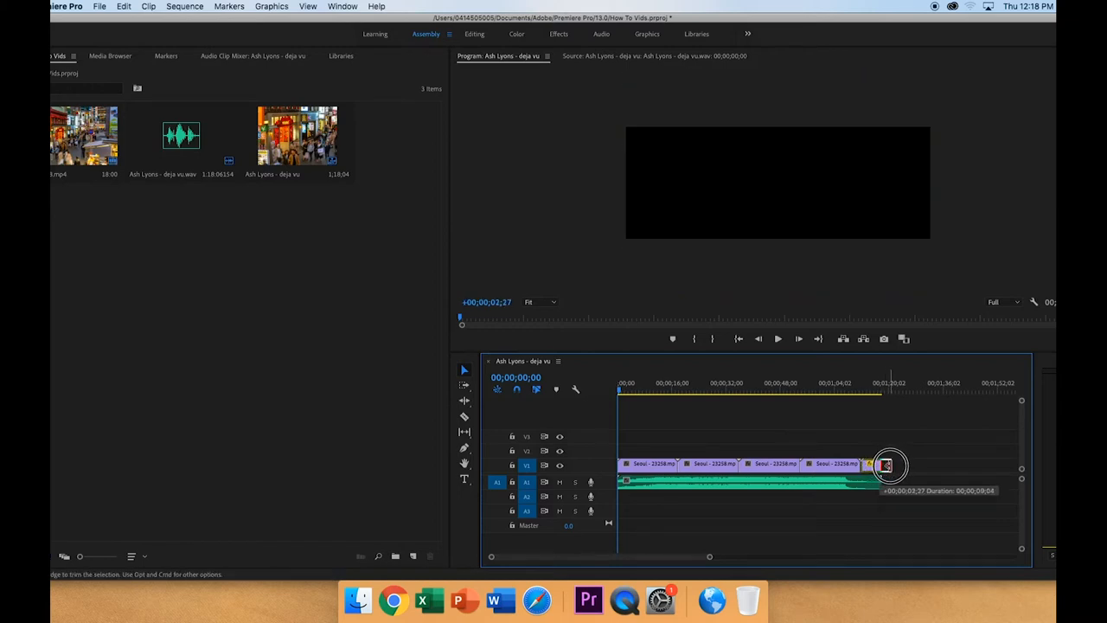
{"action": "left_click_drag", "start_coordinate": [886, 465], "coordinate": [869, 465]}
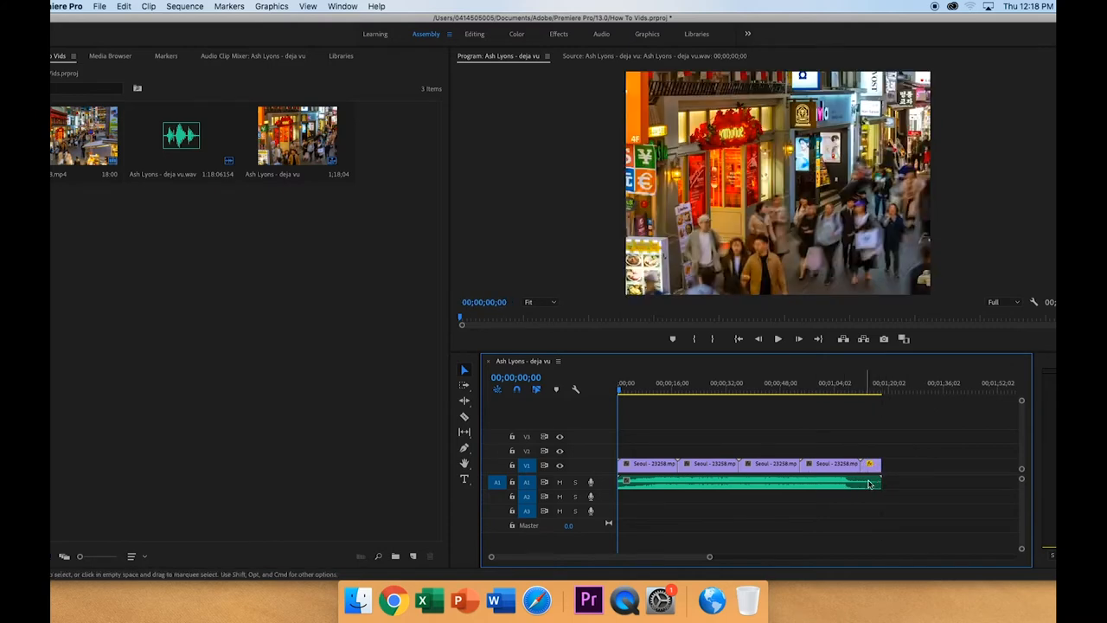
Step: Drag the A1 song track's right edge inward so it ends with the final clip
{"action": "left_click_drag", "start_coordinate": [881, 481], "coordinate": [872, 480]}
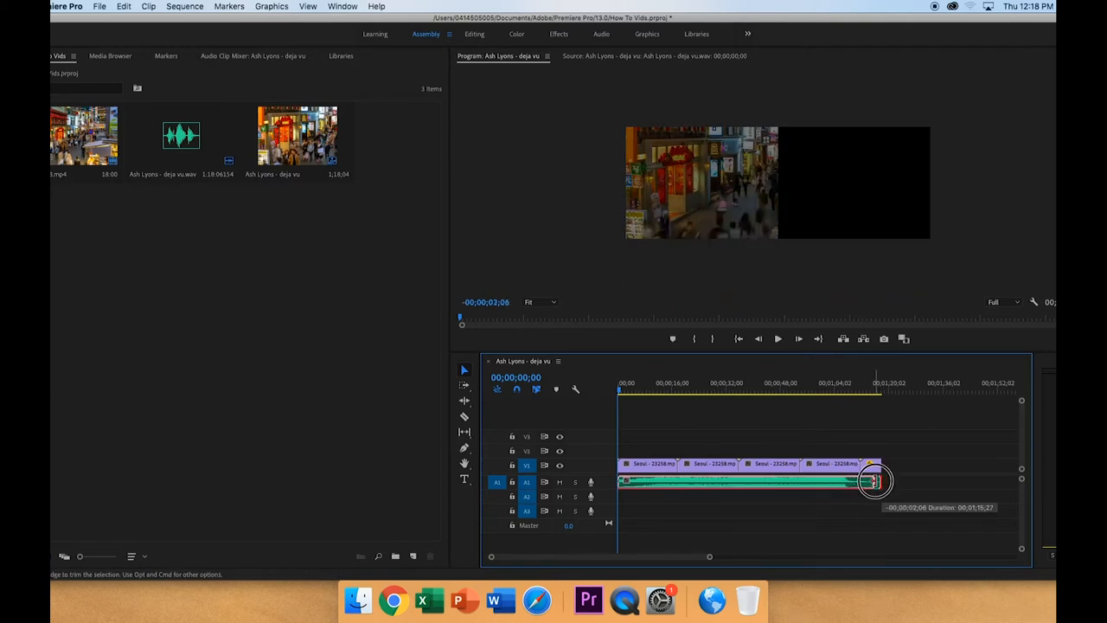
{"action": "left_click_drag", "start_coordinate": [873, 482], "coordinate": [623, 482]}
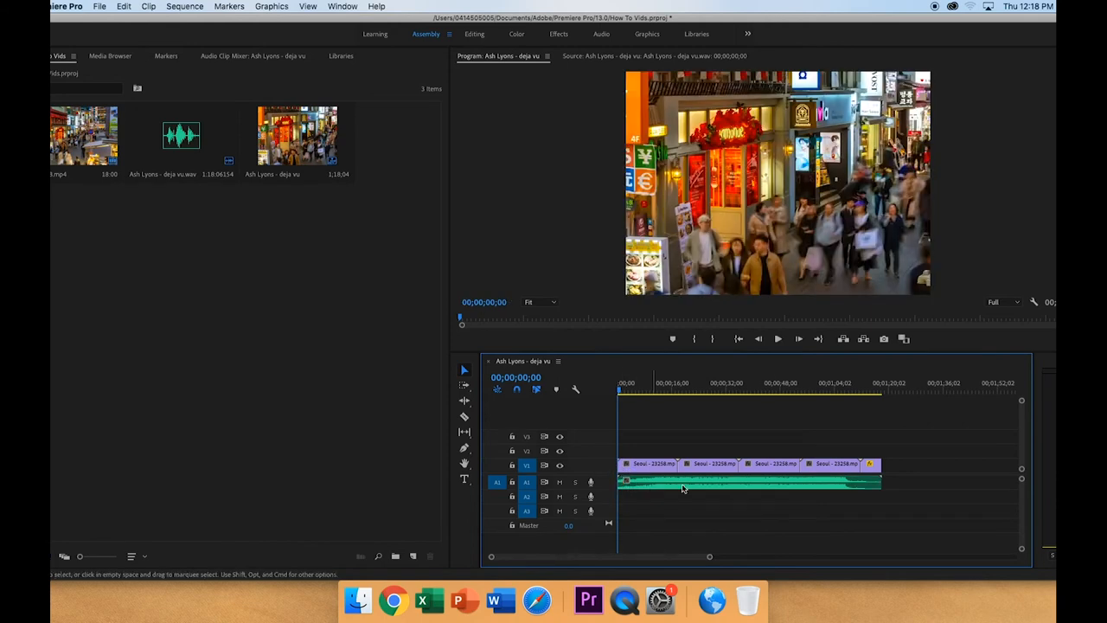
{"action": "mouse_move", "coordinate": [583, 426]}
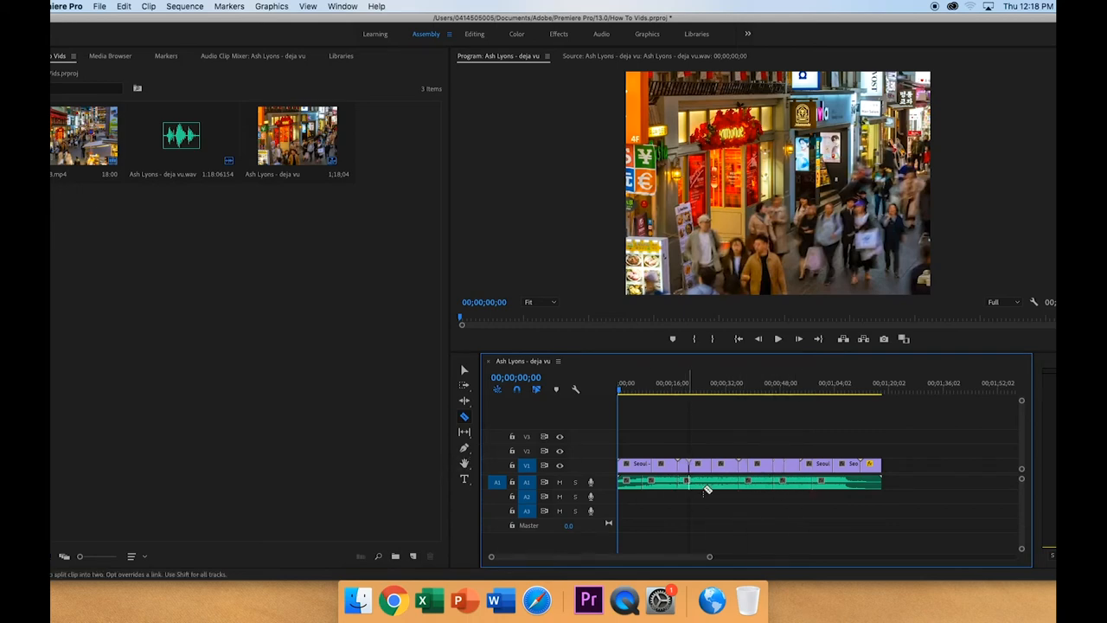
{"action": "mouse_move", "coordinate": [745, 495]}
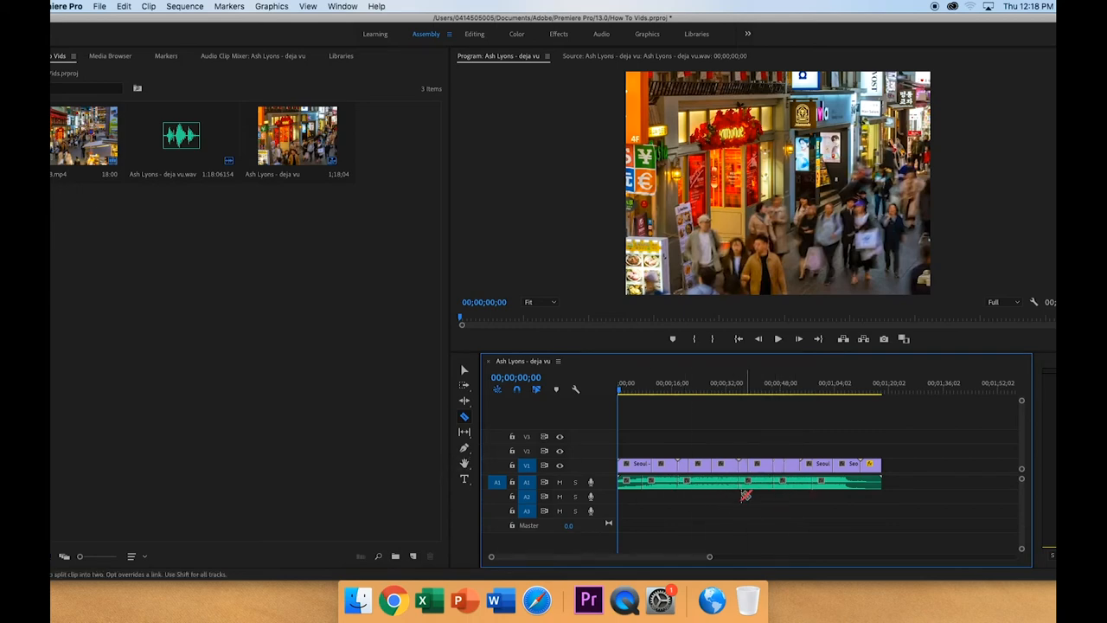
{"action": "mouse_move", "coordinate": [696, 482]}
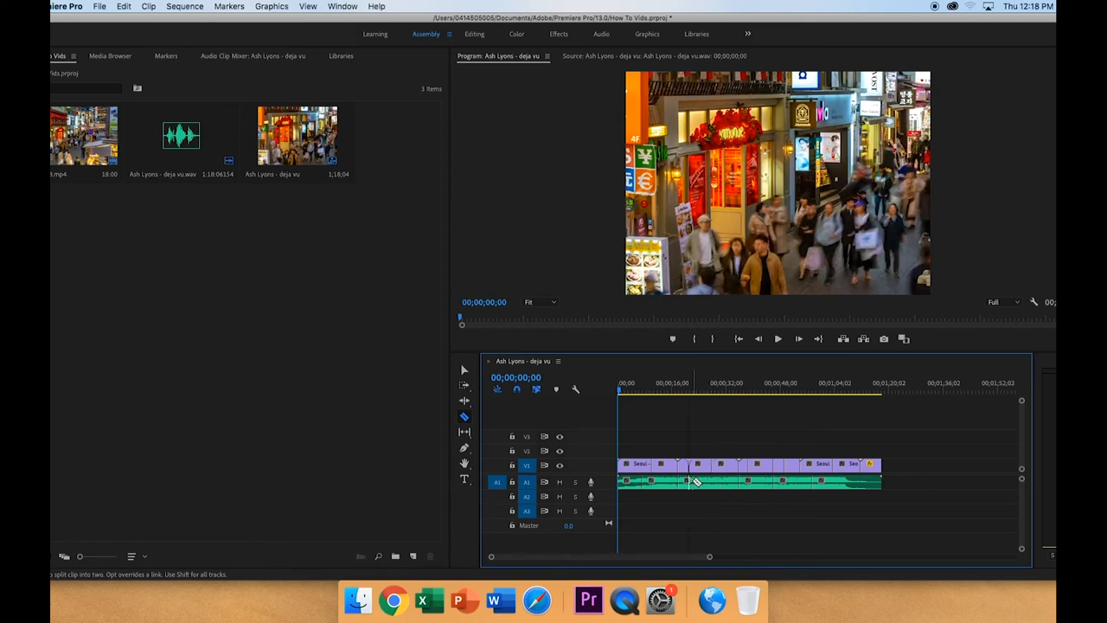